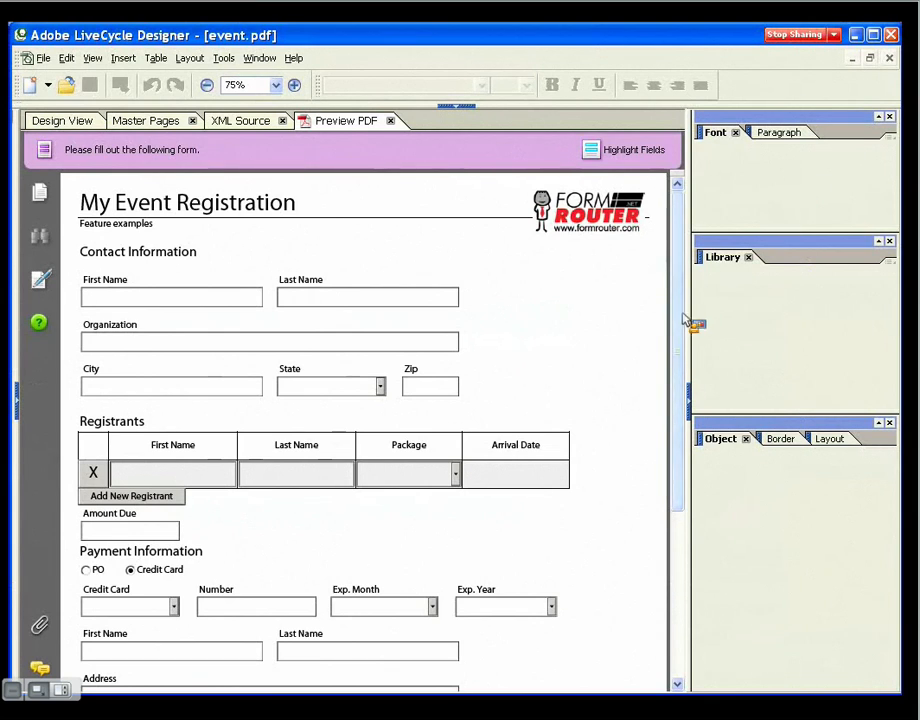
- Add new registrant rows to the previewed form until four rows are listed
scroll("down", 3)
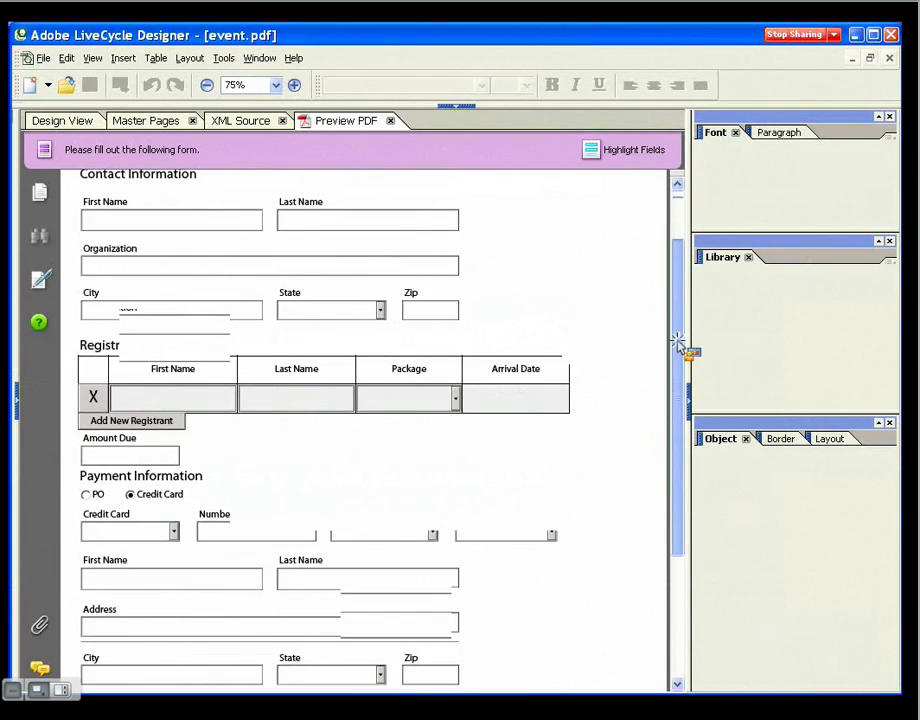
scroll("down", 3)
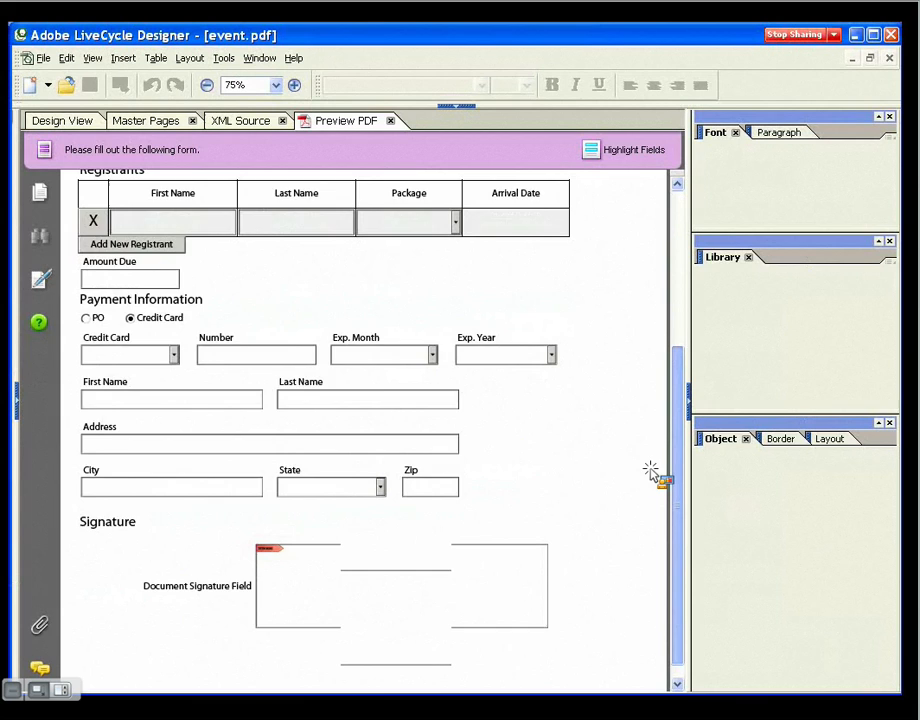
scroll("up", 3)
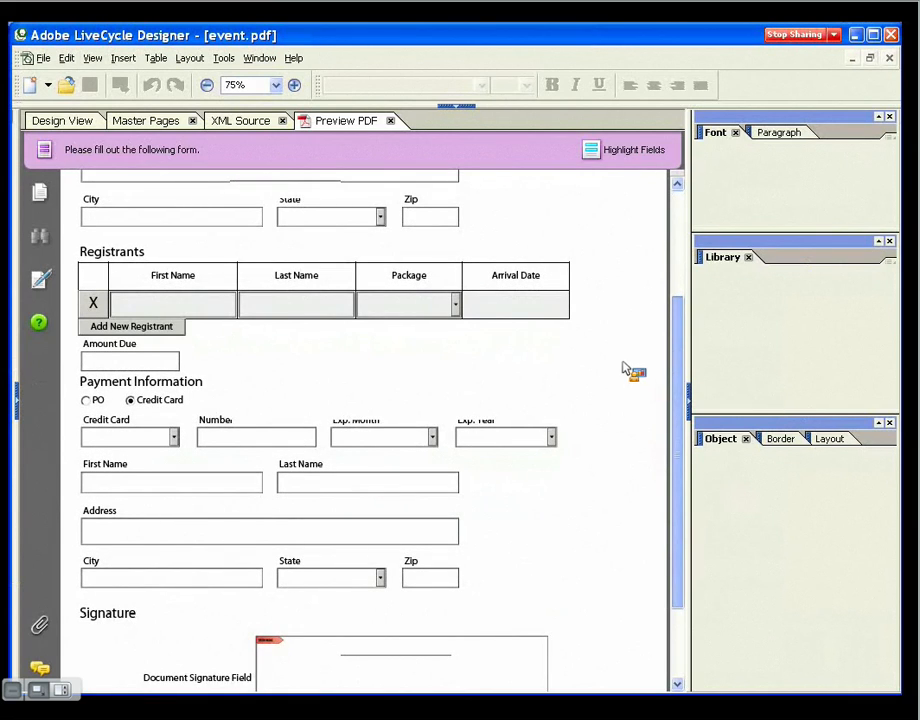
left_click(132, 326)
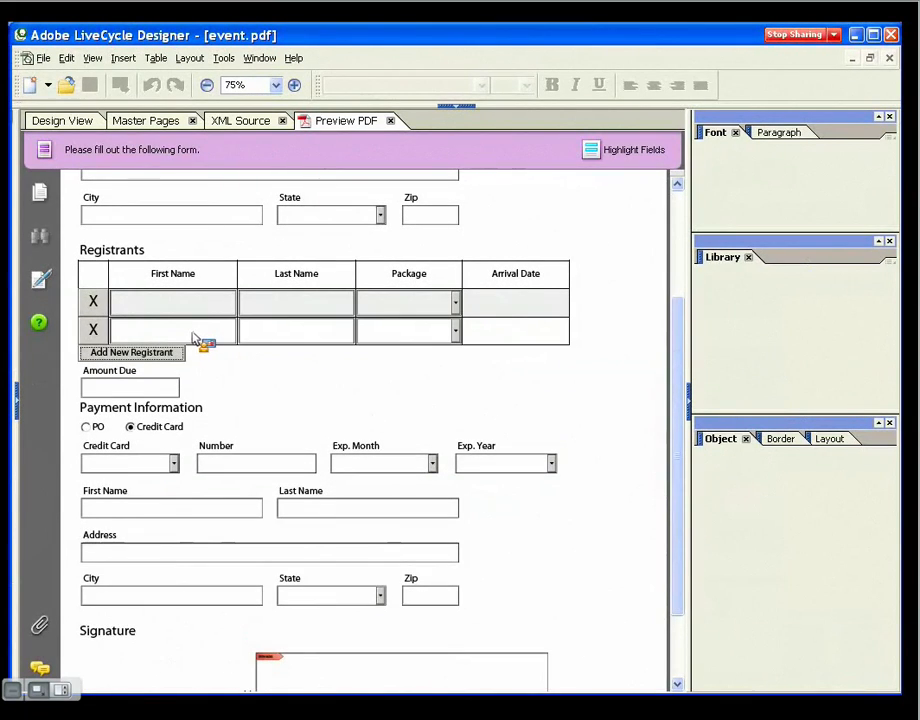
left_click(132, 352)
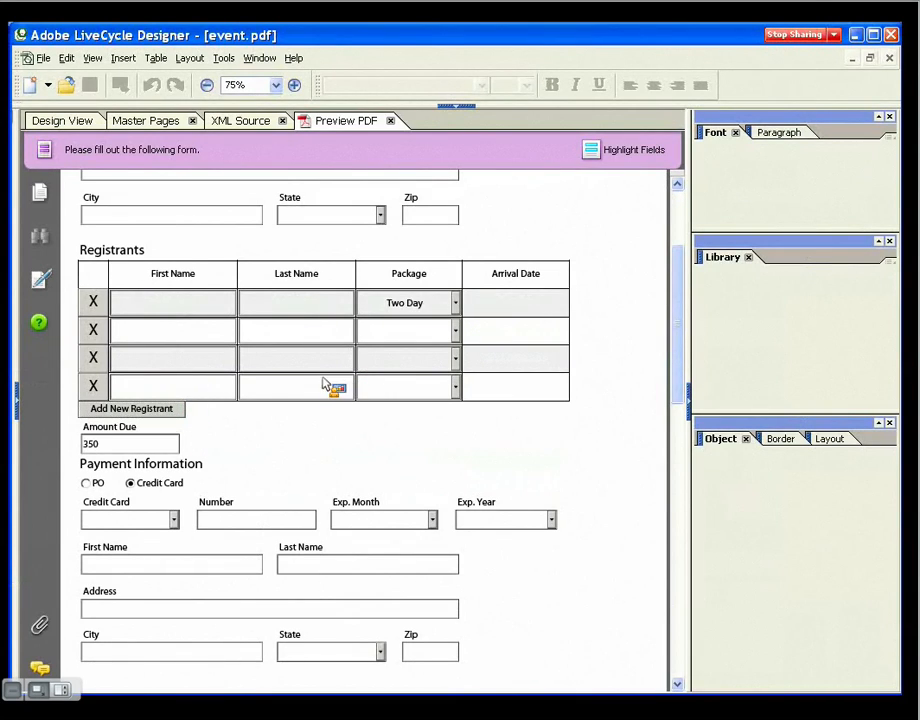
- Give the second registrant the Two Day package and switch payment to Credit Card, amount due 700
left_click(456, 330)
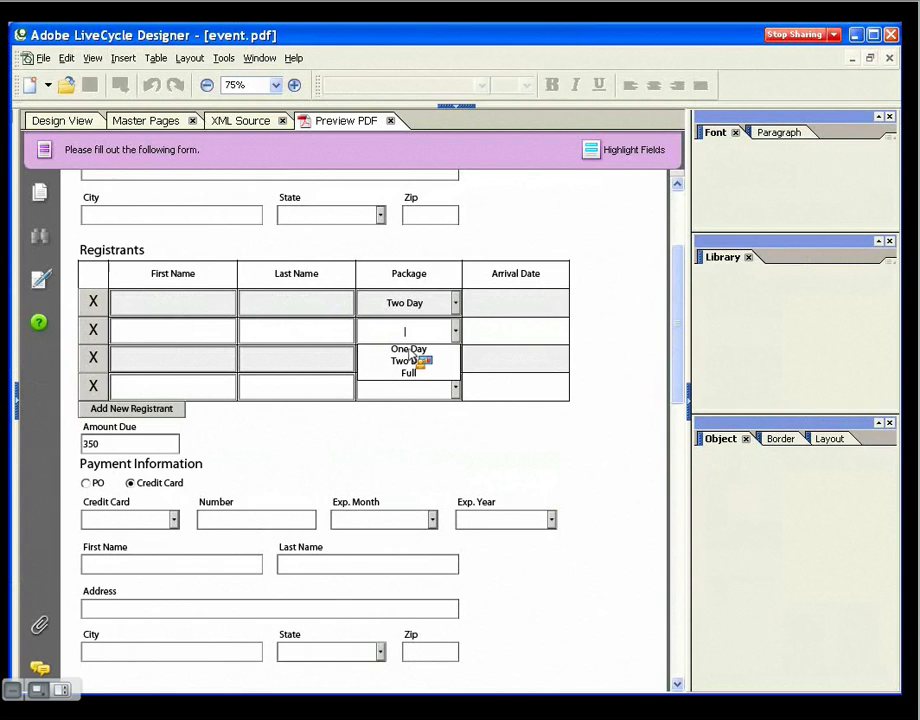
left_click(408, 360)
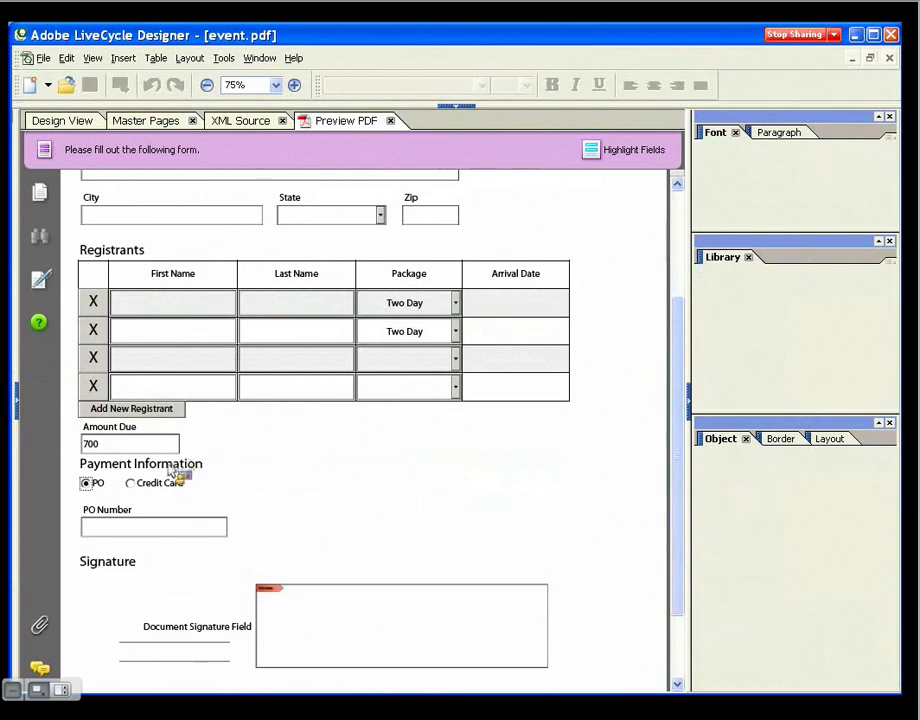
left_click(128, 482)
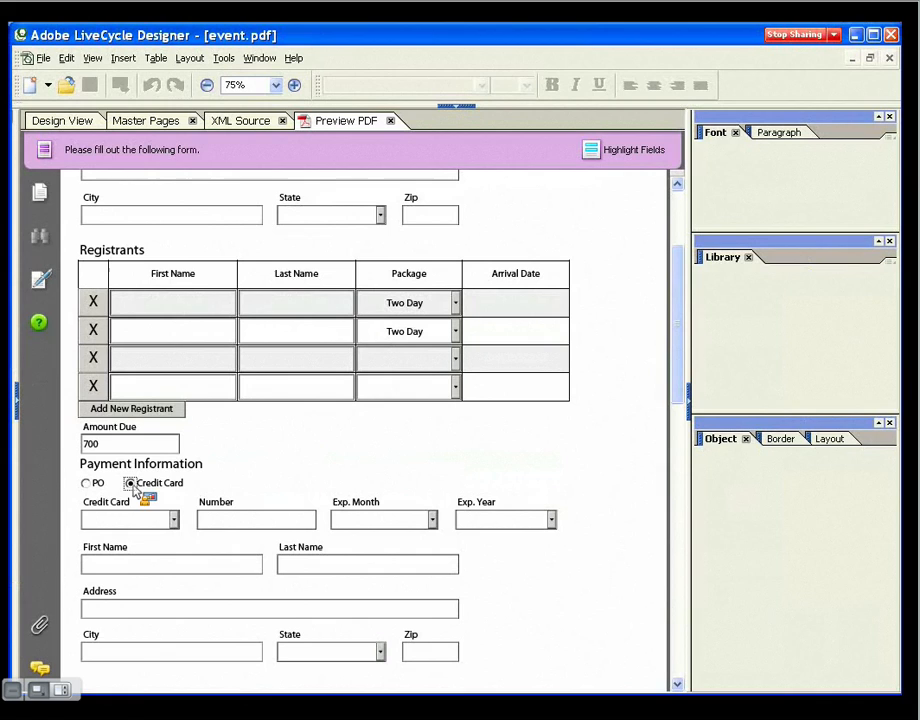
scroll("down", 3)
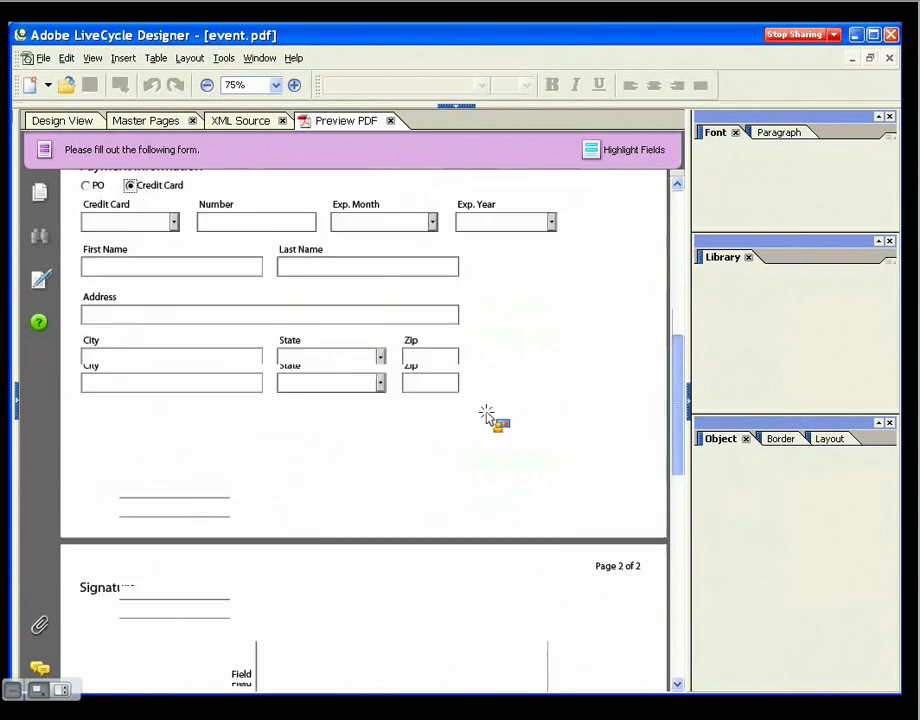
scroll("down", 3)
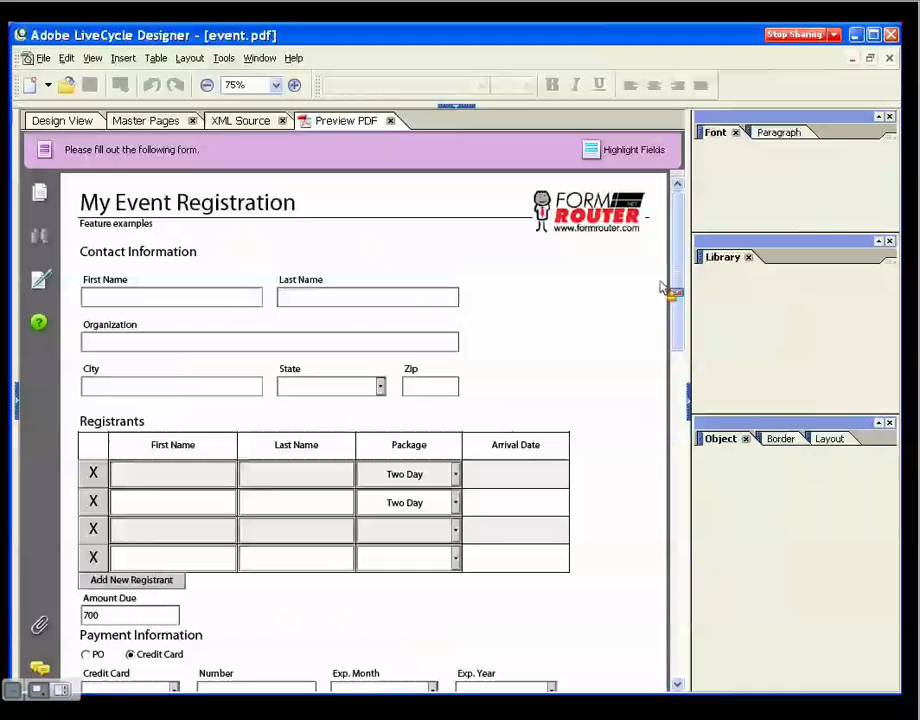
scroll("down", 3)
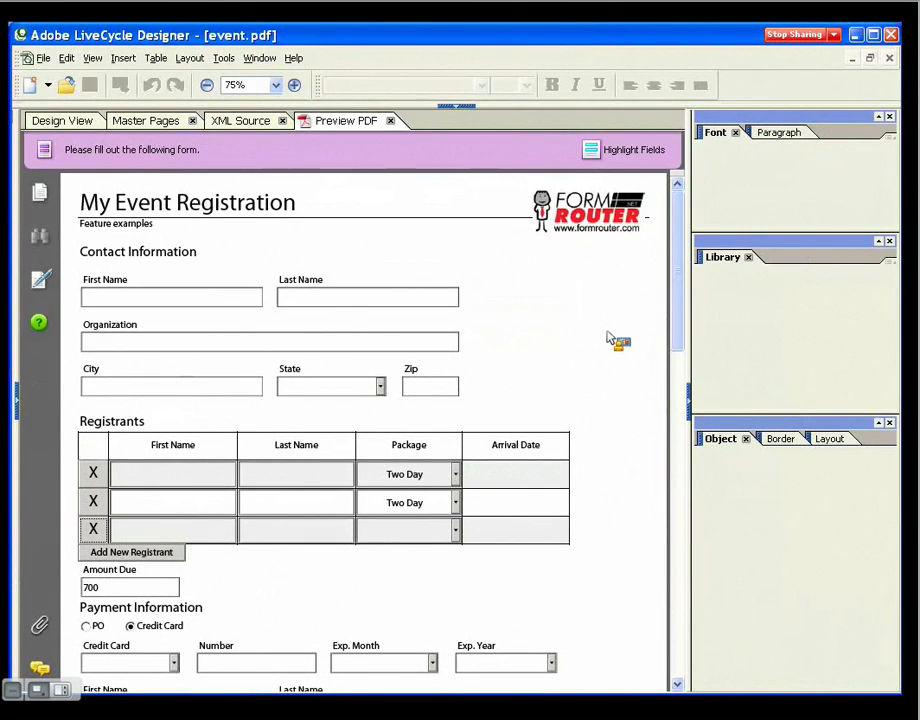
mouse_move(628, 336)
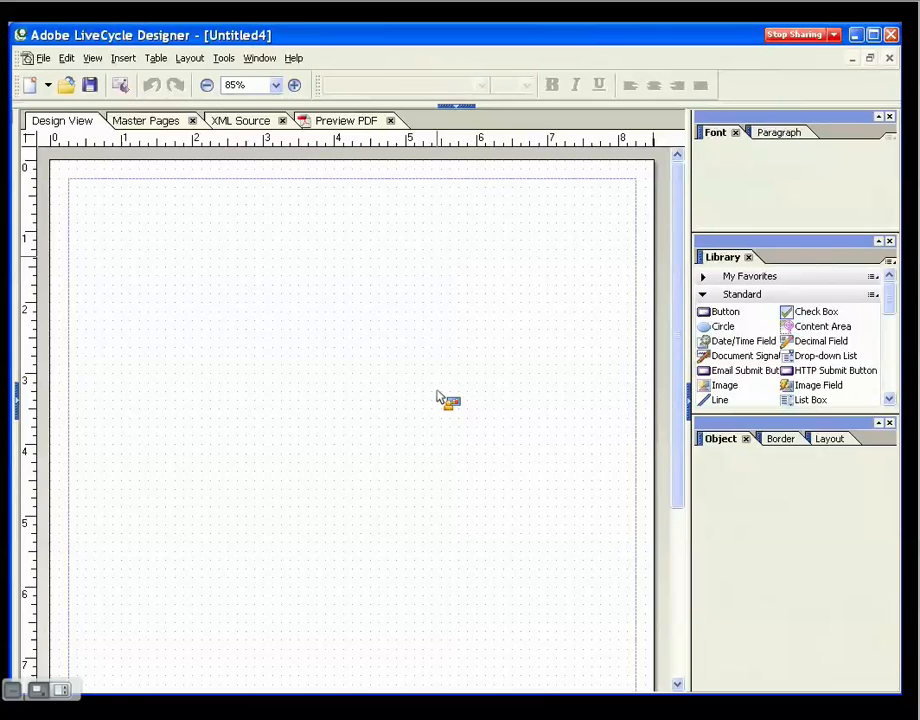
mouse_move(304, 282)
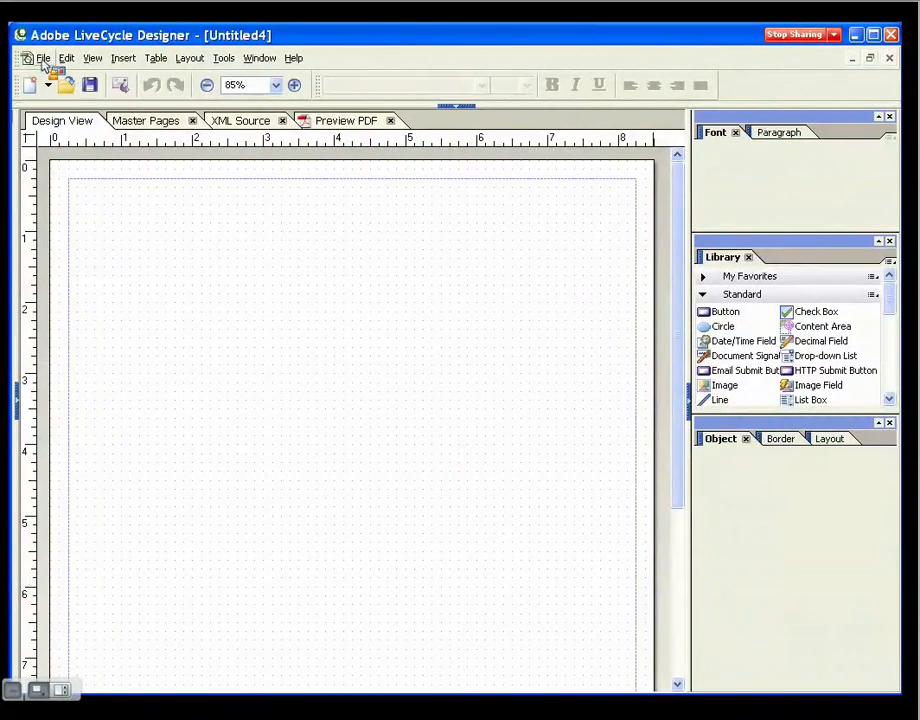
- Bring up the File menu on the new blank untitled form
left_click(44, 56)
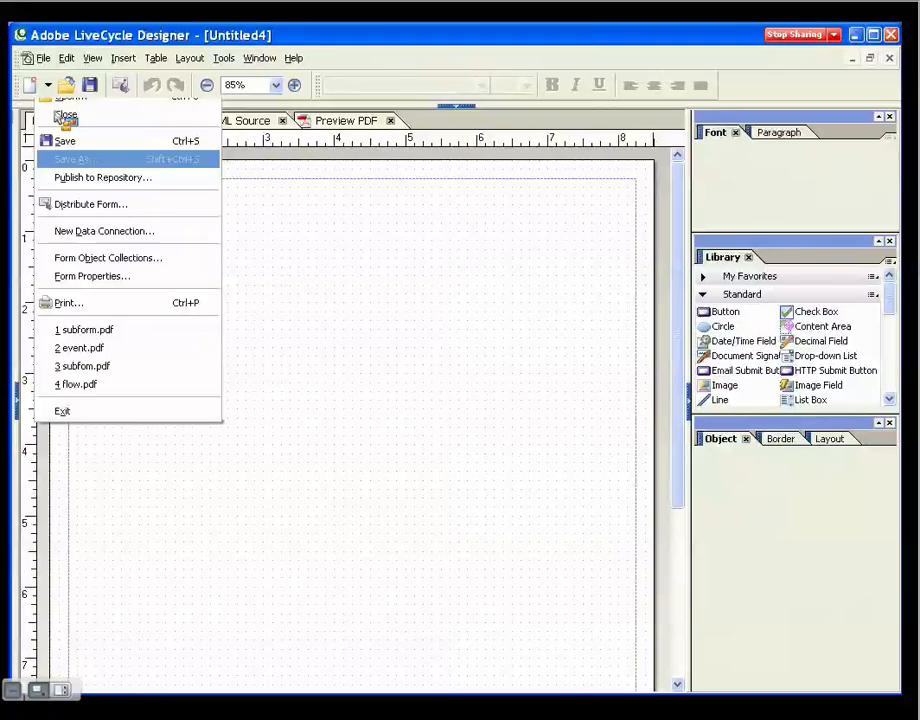
- Save the form as test.pdf, type Acrobat 7 (Dynamic) XML Form, in the AUG LECTURE folder
left_click(72, 160)
type("test.pdf")
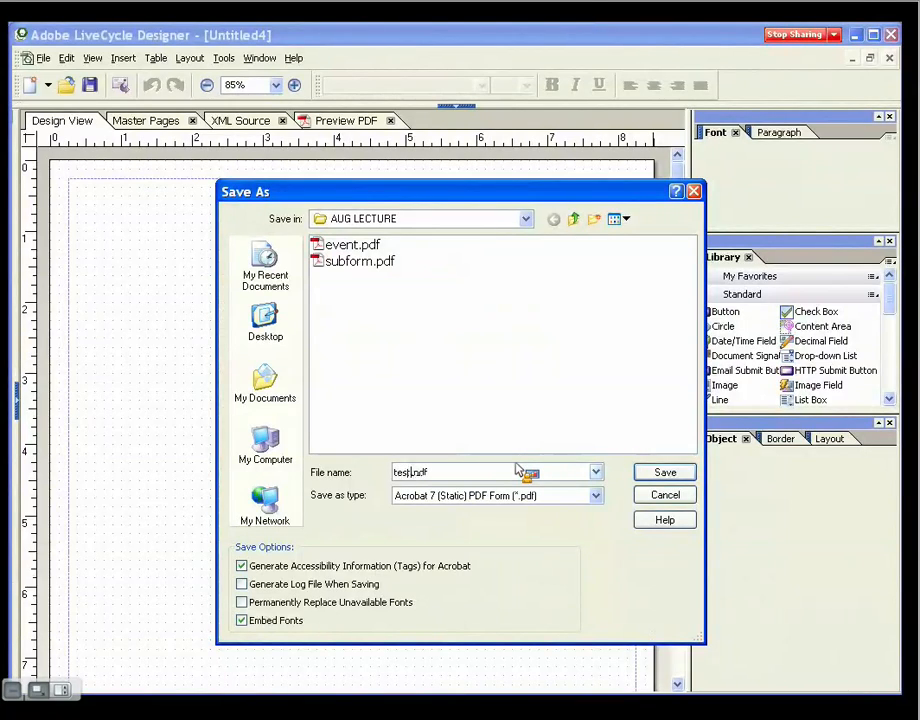
mouse_move(584, 492)
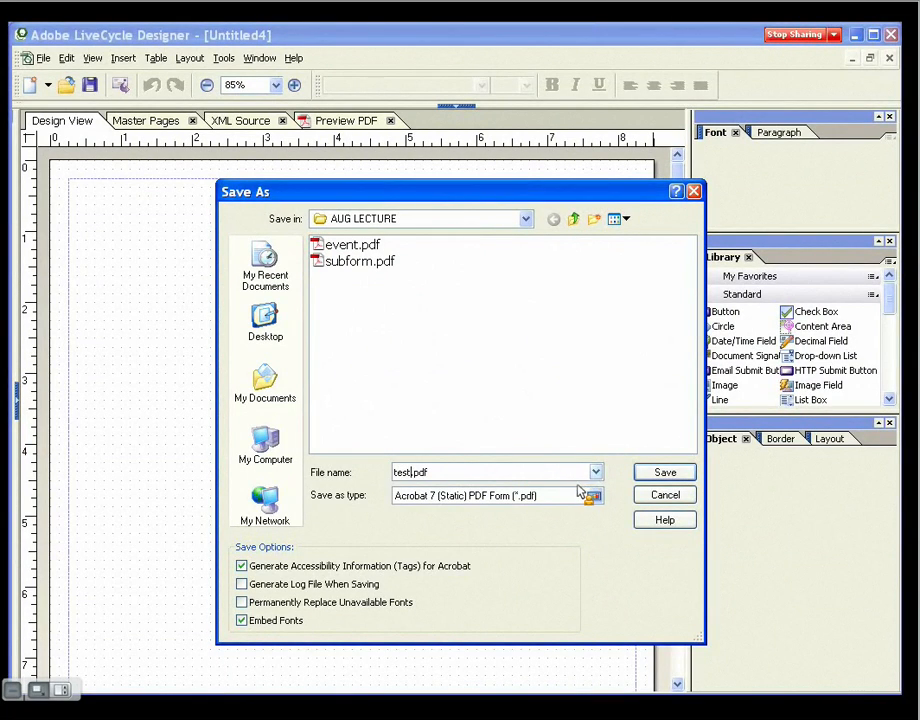
left_click(596, 496)
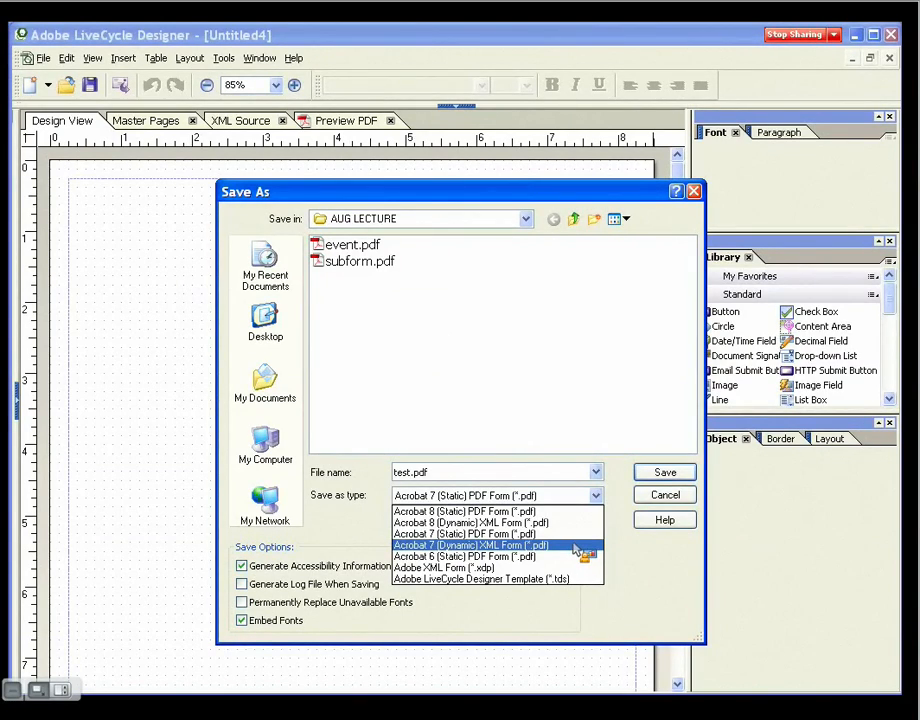
left_click(468, 544)
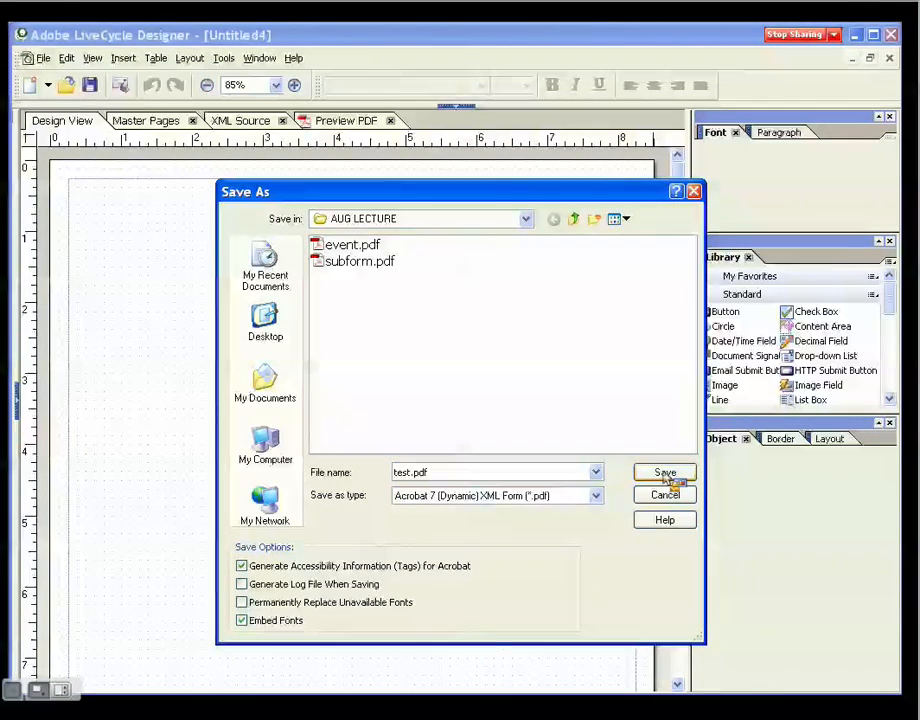
left_click(664, 472)
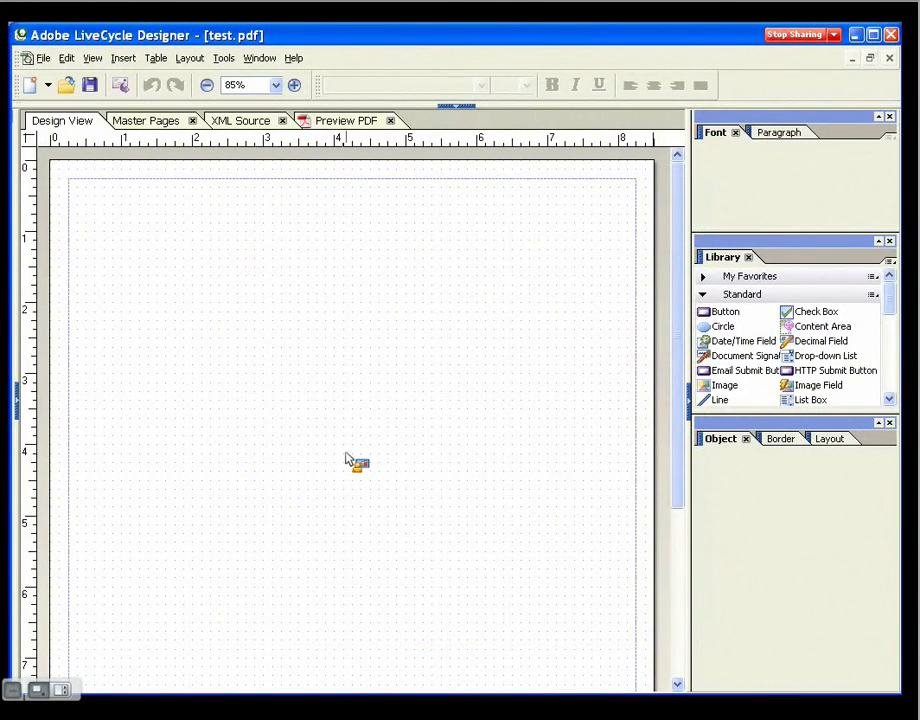
mouse_move(316, 316)
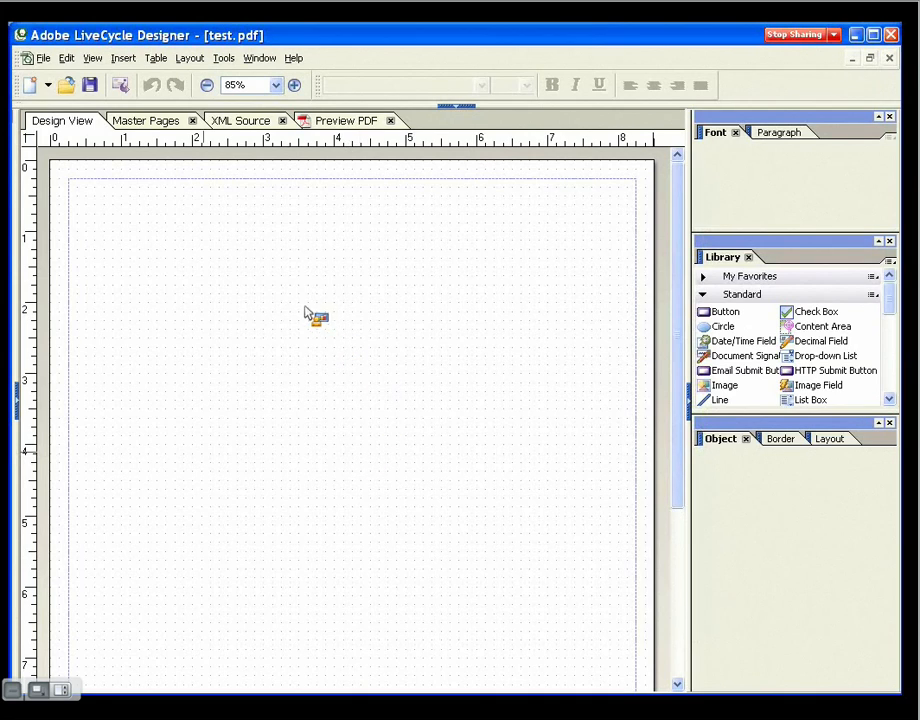
mouse_move(204, 222)
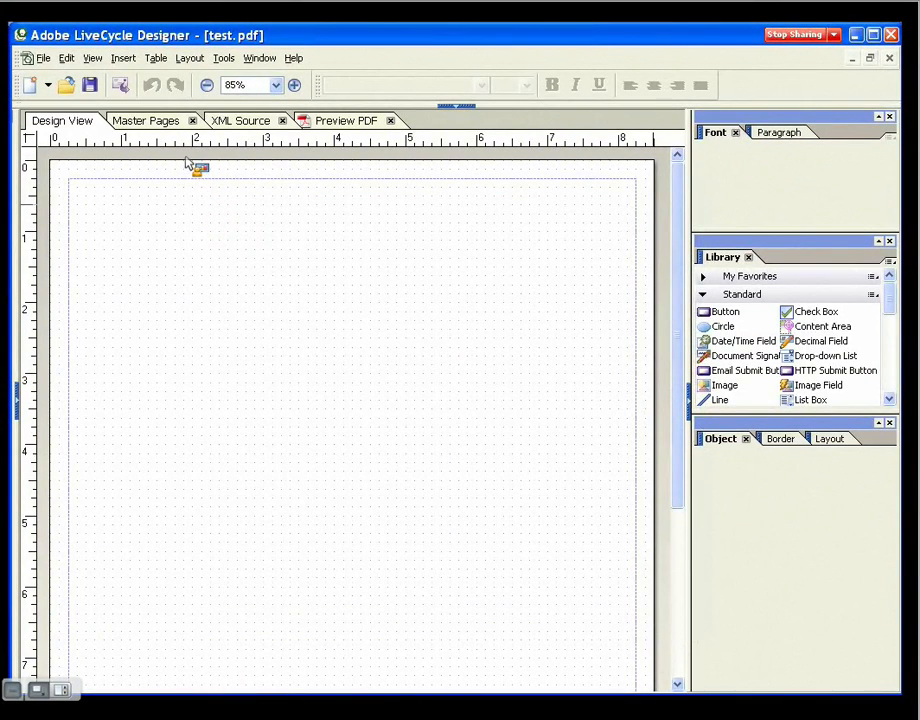
- Switch to the Master Pages view to edit master page Page1
left_click(144, 120)
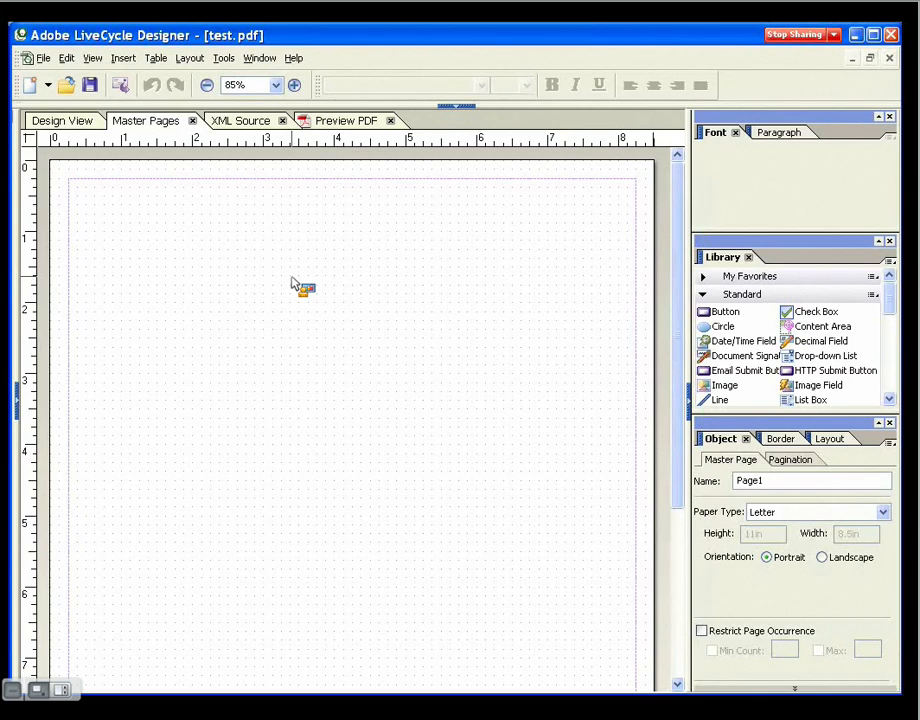
mouse_move(308, 262)
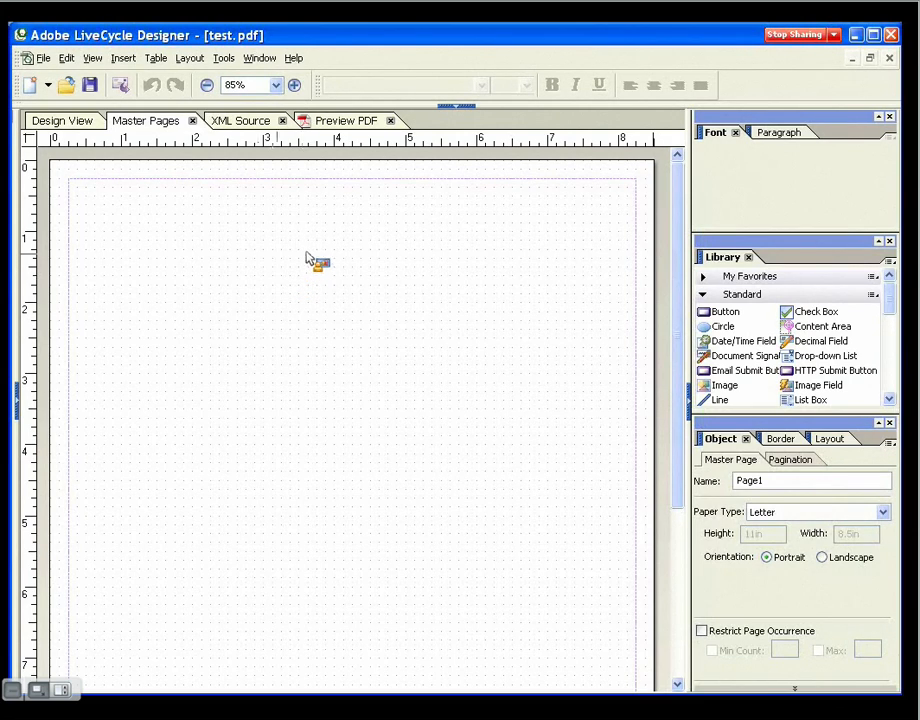
mouse_move(252, 196)
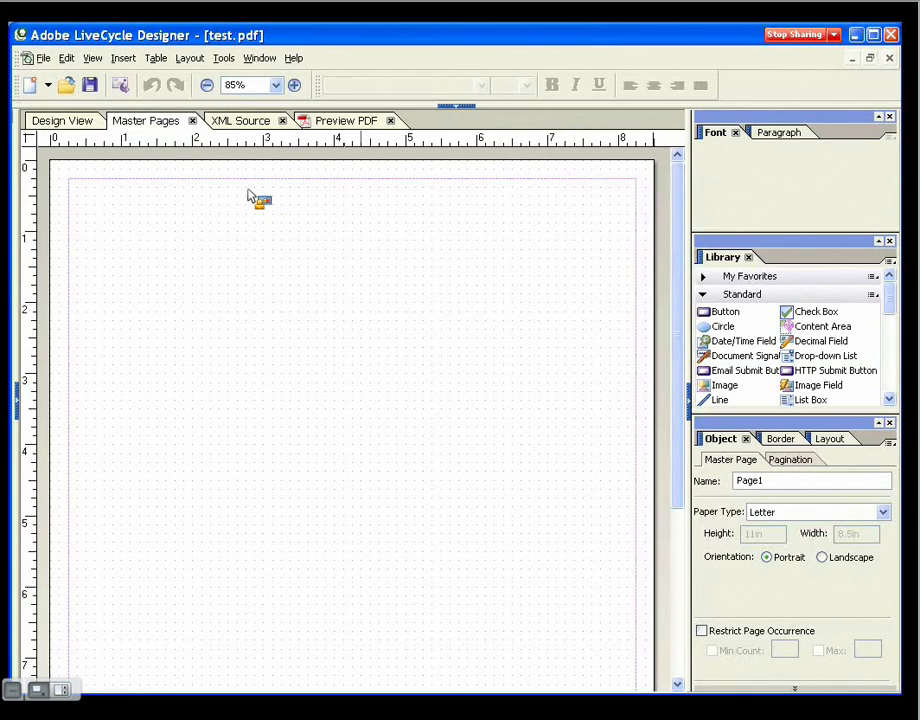
- Select Page1's content area on the master page to resize it
left_click(332, 188)
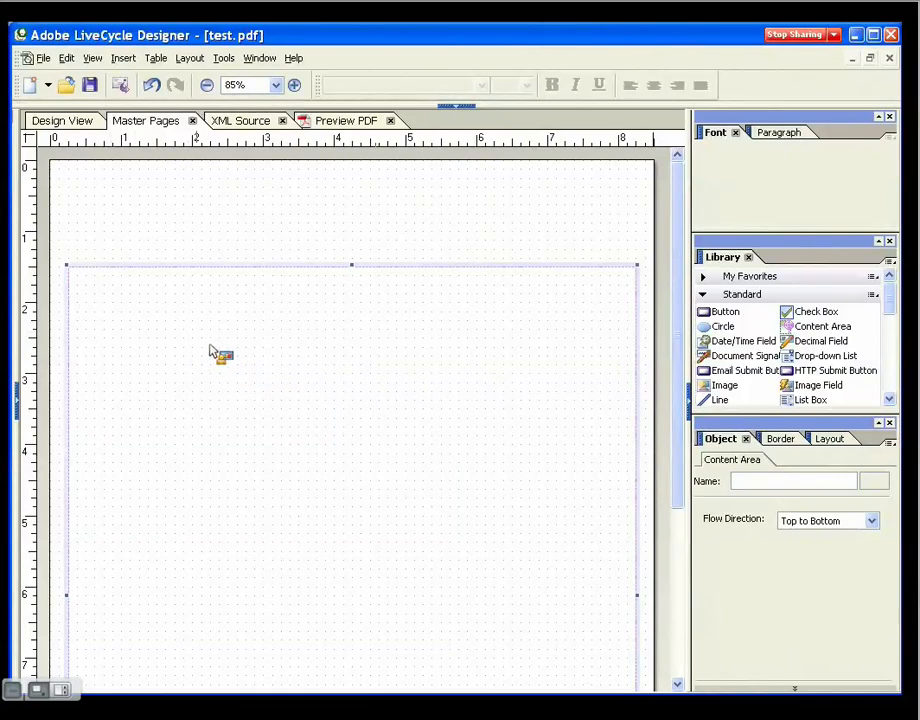
mouse_move(144, 330)
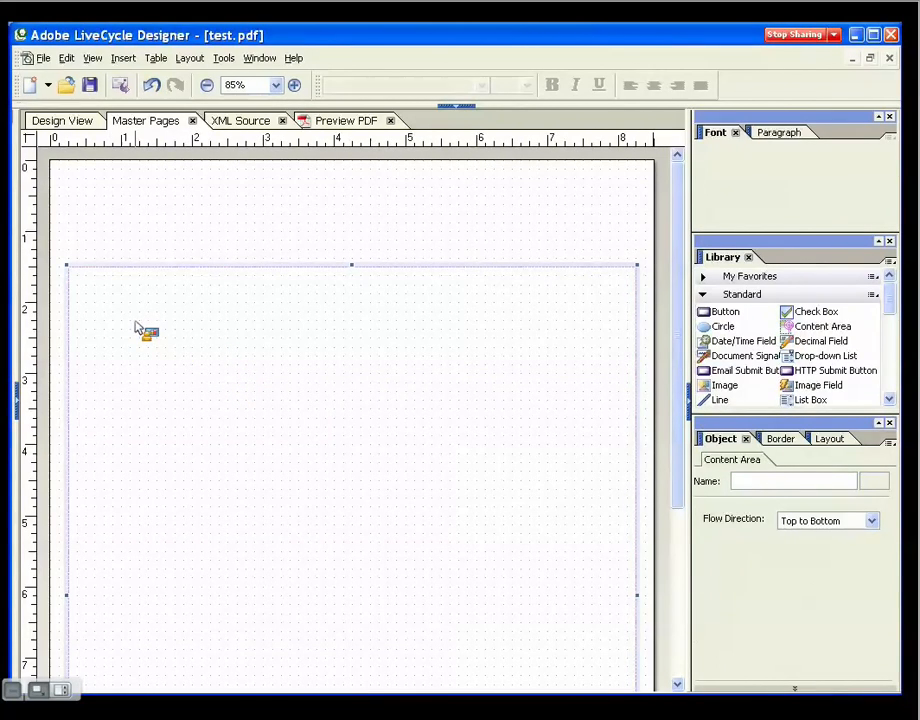
mouse_move(230, 410)
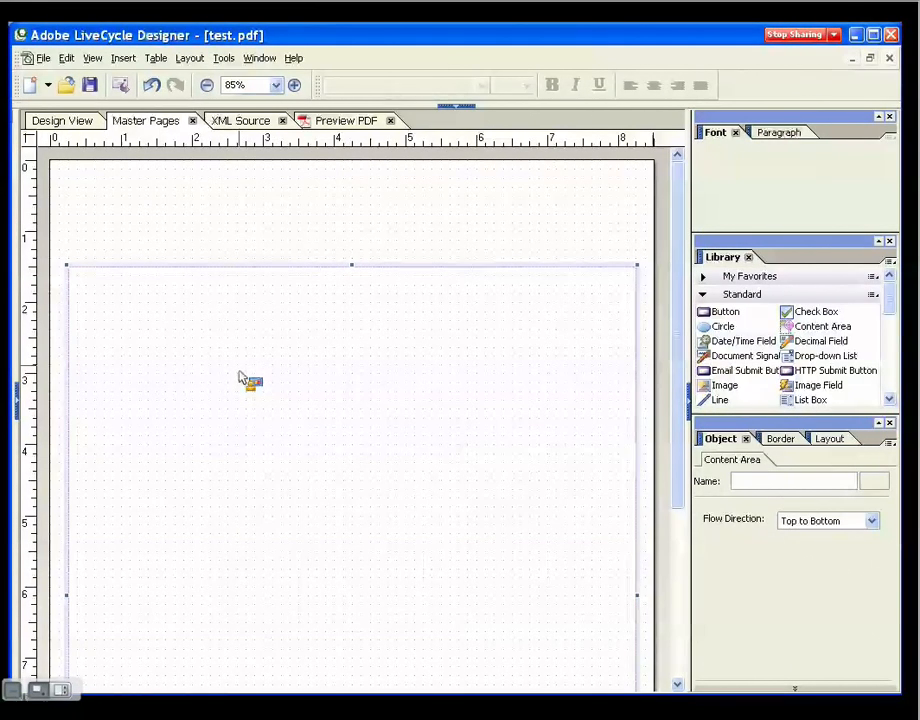
mouse_move(236, 364)
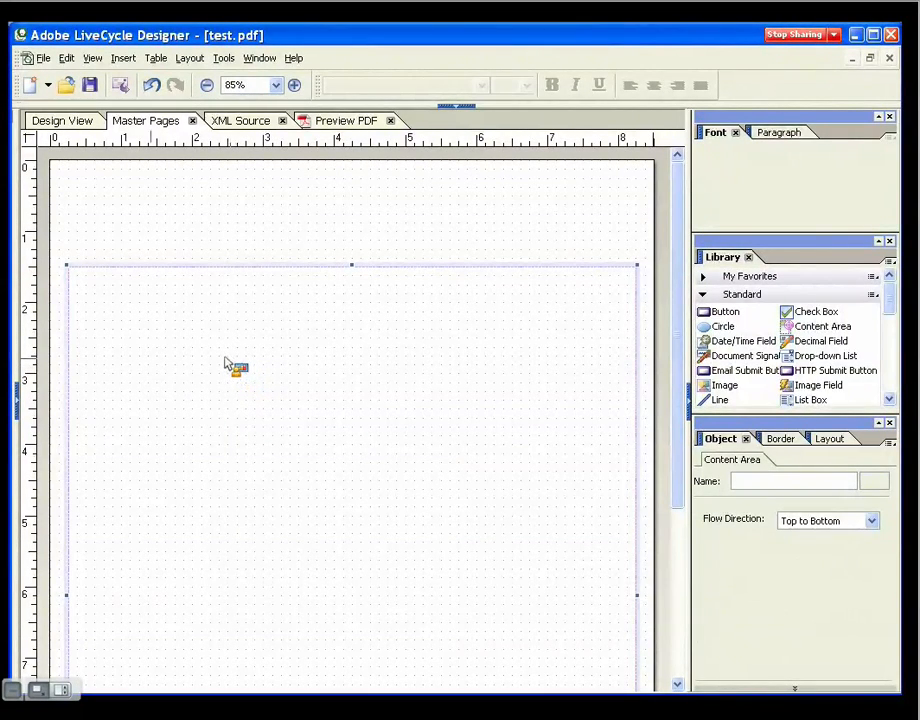
mouse_move(240, 384)
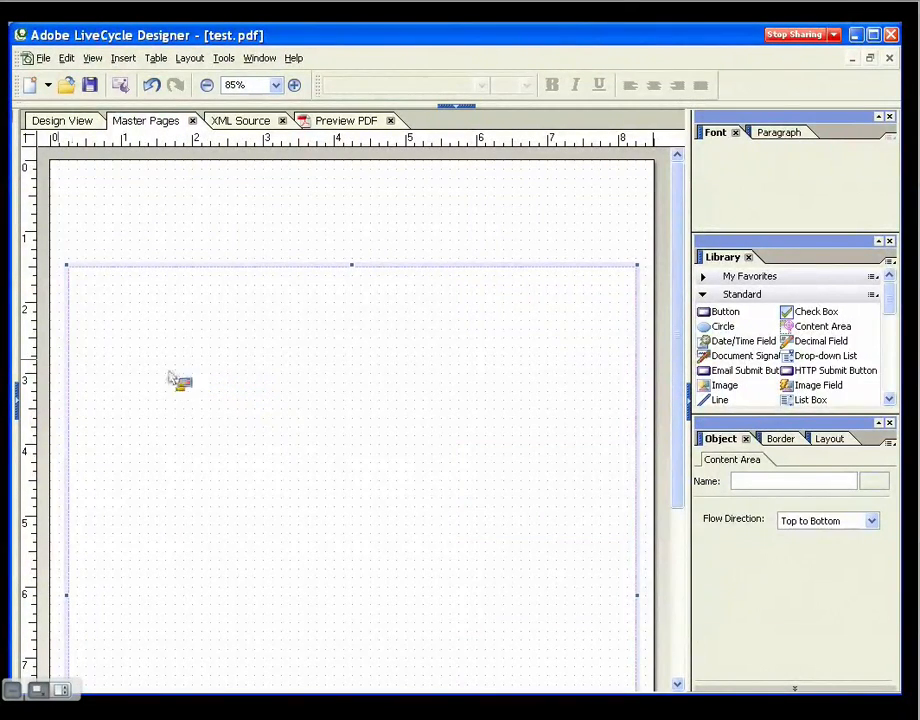
mouse_move(240, 392)
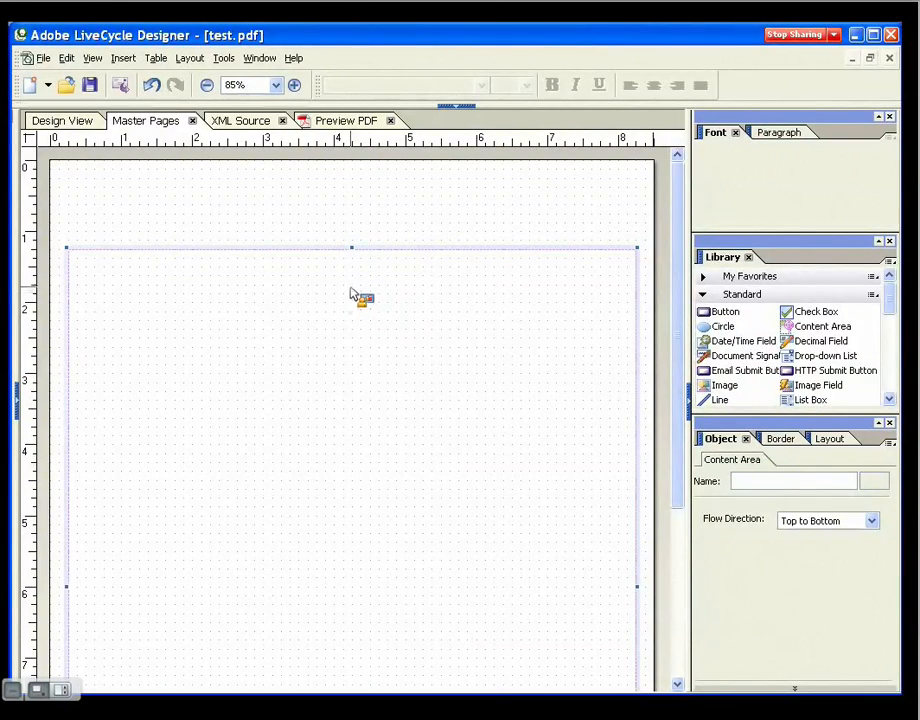
mouse_move(390, 300)
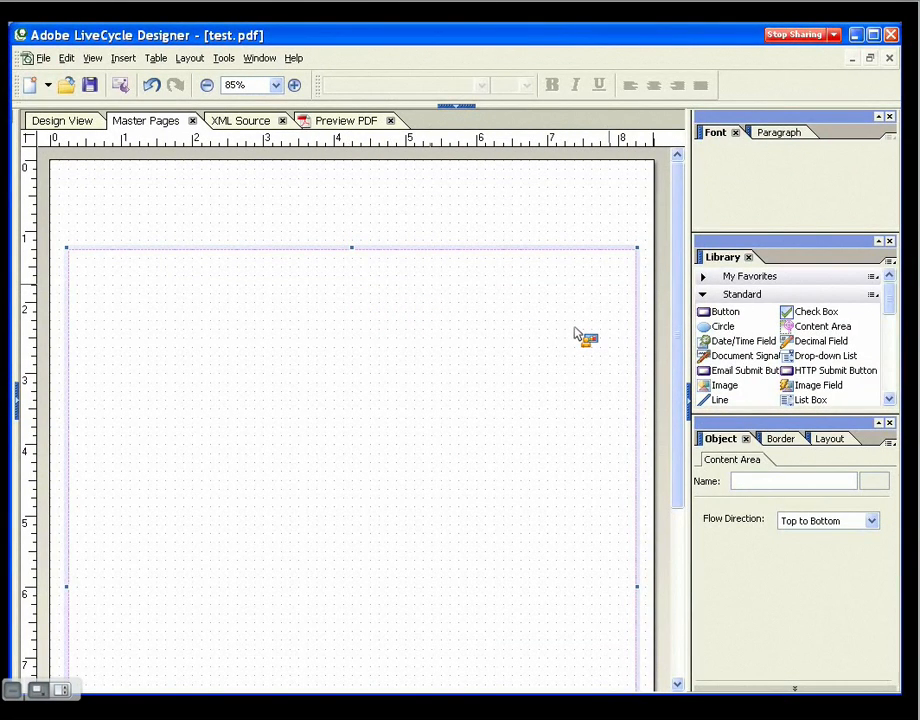
mouse_move(728, 352)
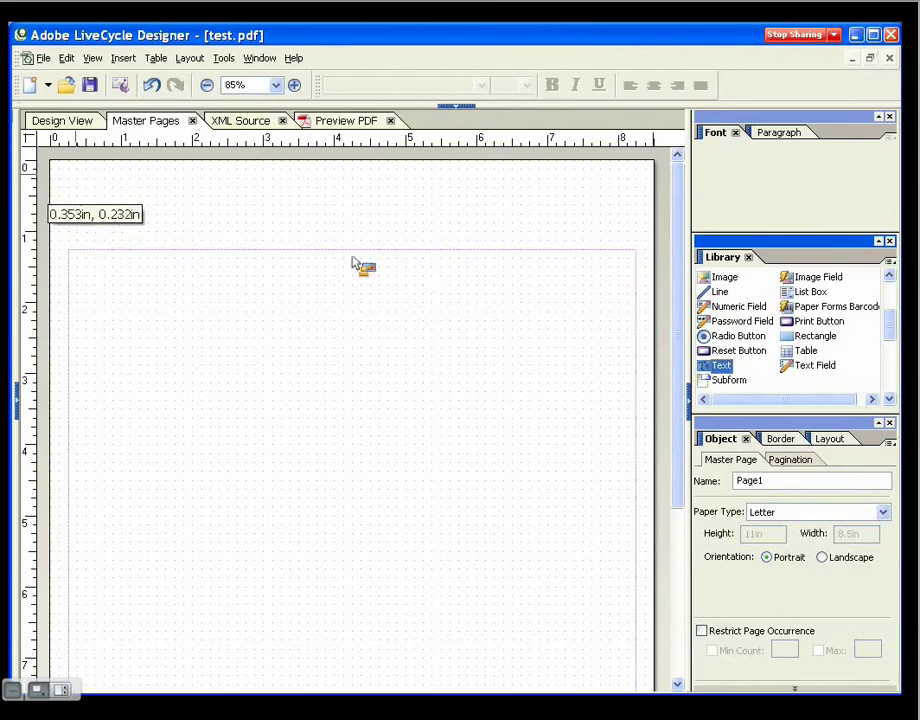
- Place a Text object in the top margin reading 'My Event registration'
left_click_drag(78, 180, 320, 222)
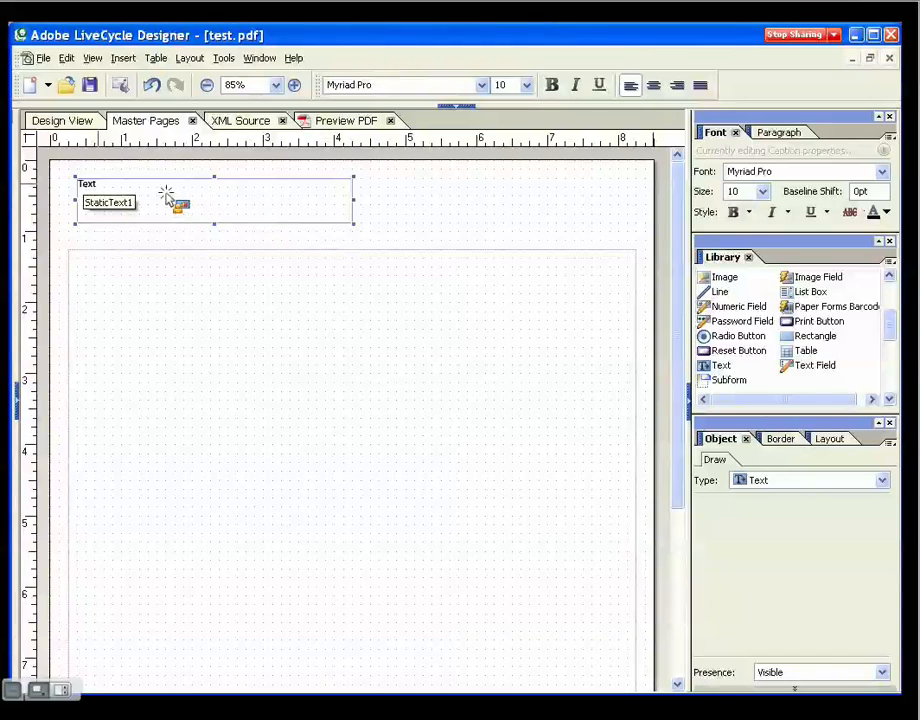
double_click(88, 184)
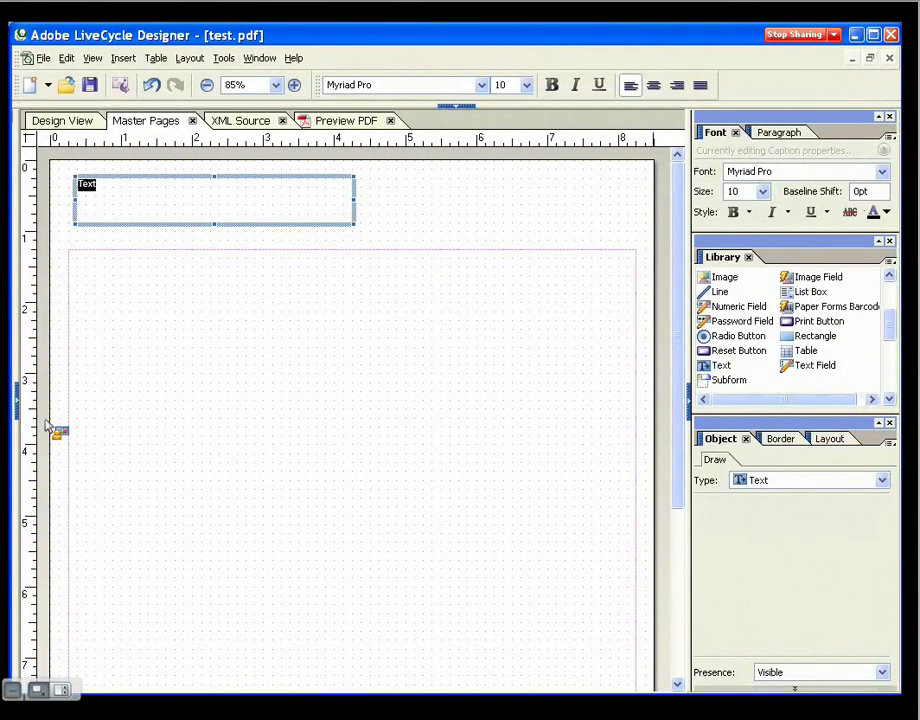
type("My Event regi")
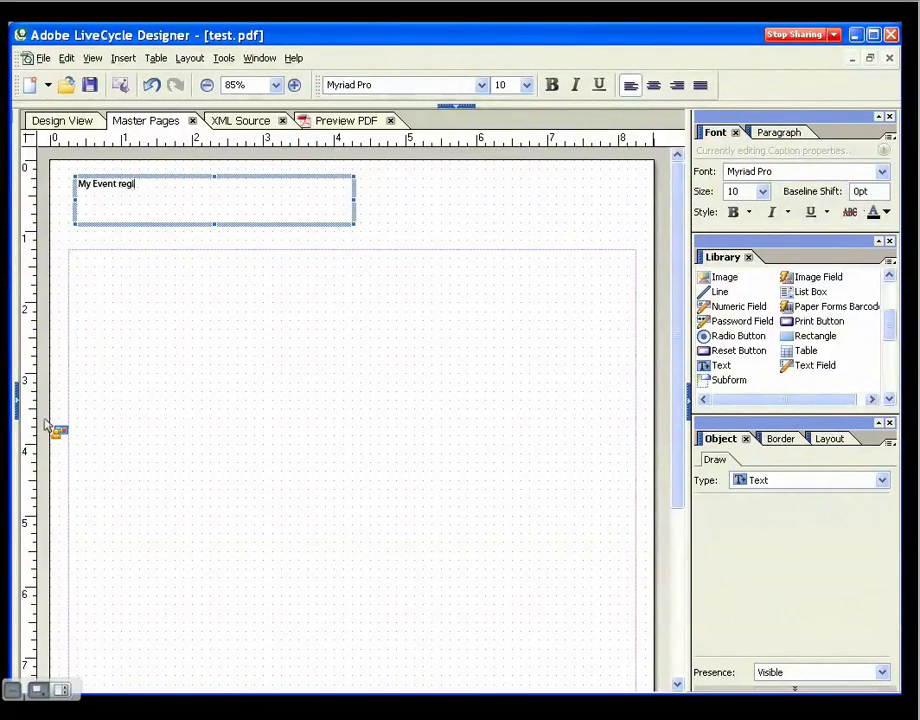
type("stration")
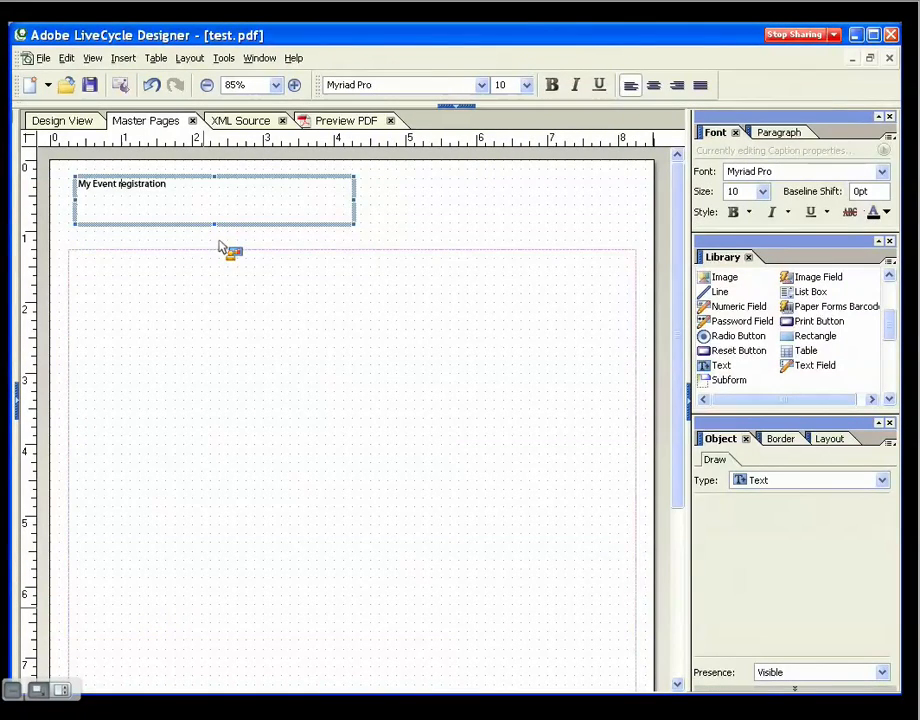
mouse_move(164, 204)
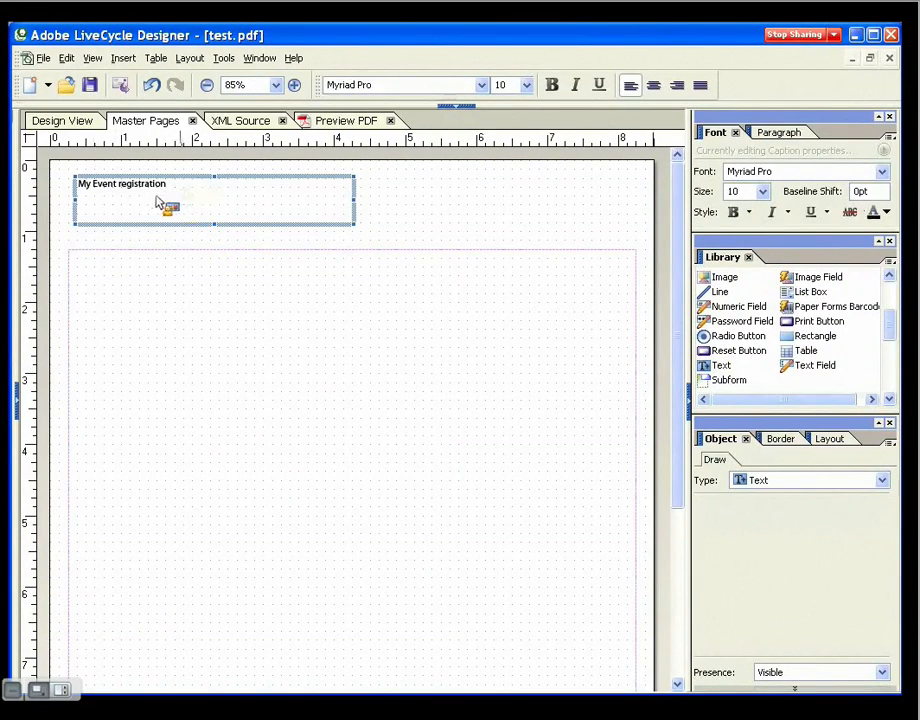